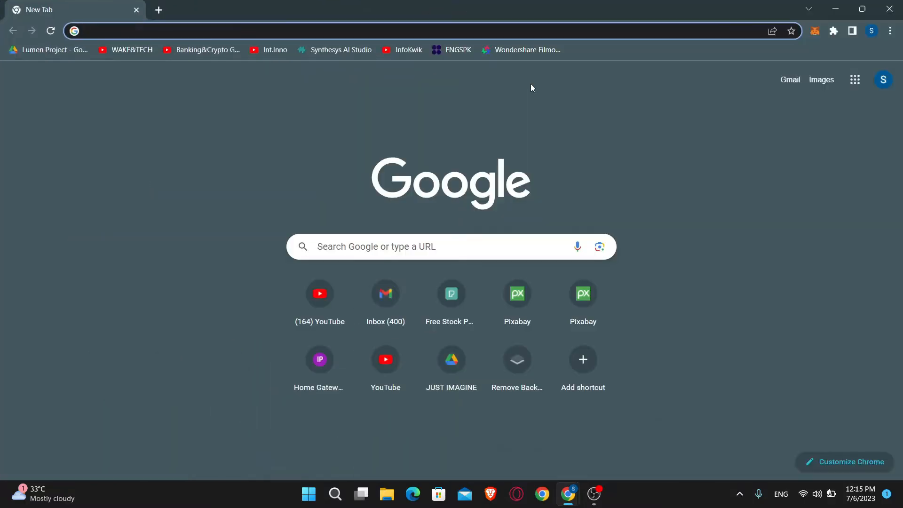
# Step: Go to otter.ai in a new Chrome tab
pyautogui.write('otter.ai')
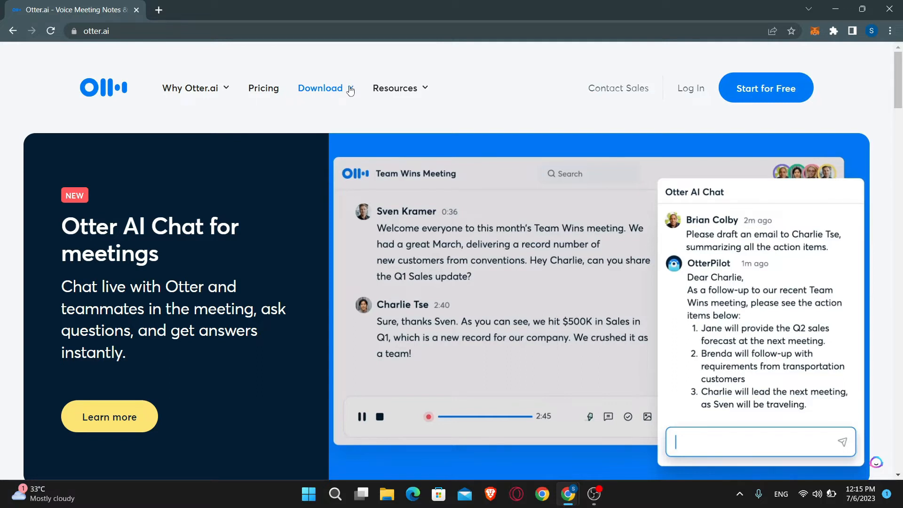
# Step: Reveal Otter.ai's Download menu listing iOS, Android and Chrome extension options
pyautogui.click(321, 87)
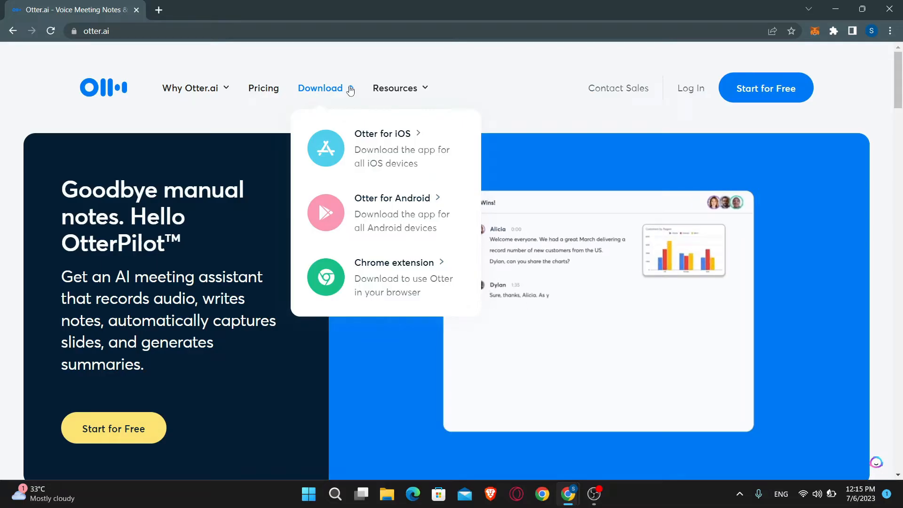
pyautogui.moveTo(382, 147)
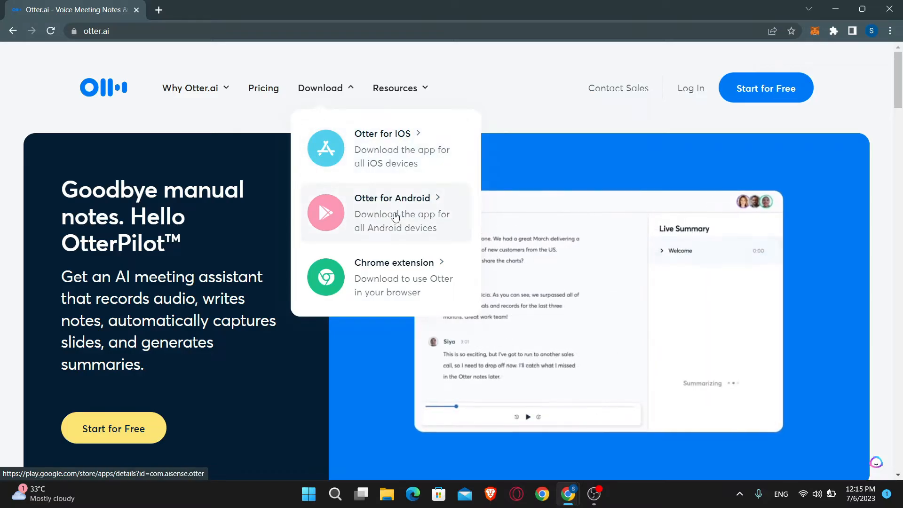
pyautogui.moveTo(393, 285)
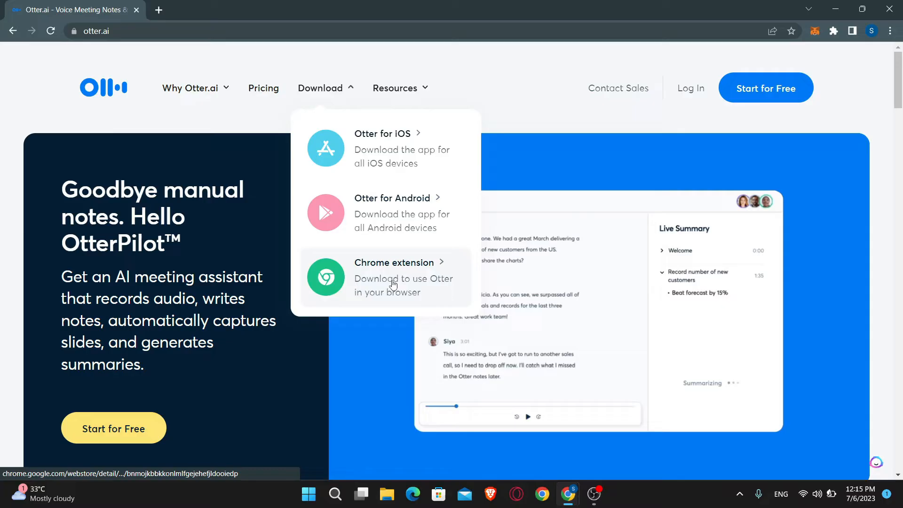
# Step: Open the Otter.ai Chrome Web Store page and start adding it to Chrome
pyautogui.click(394, 262)
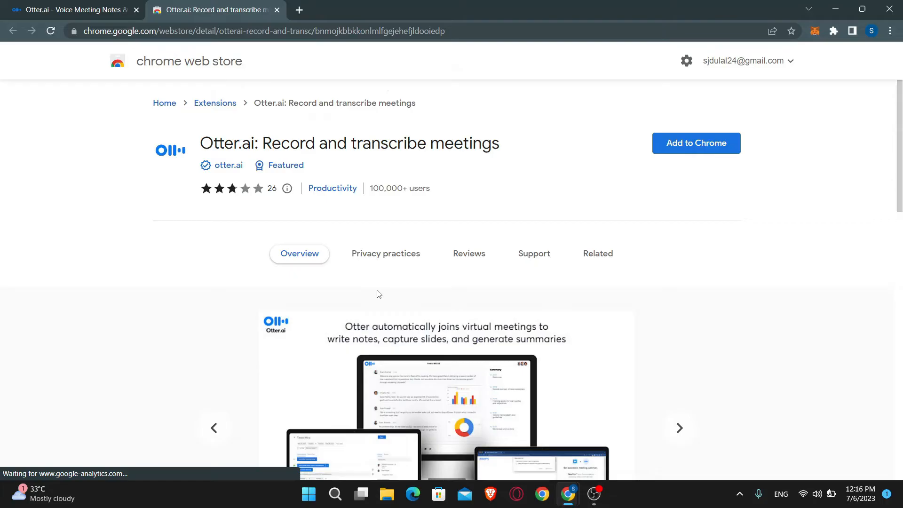
pyautogui.moveTo(529, 191)
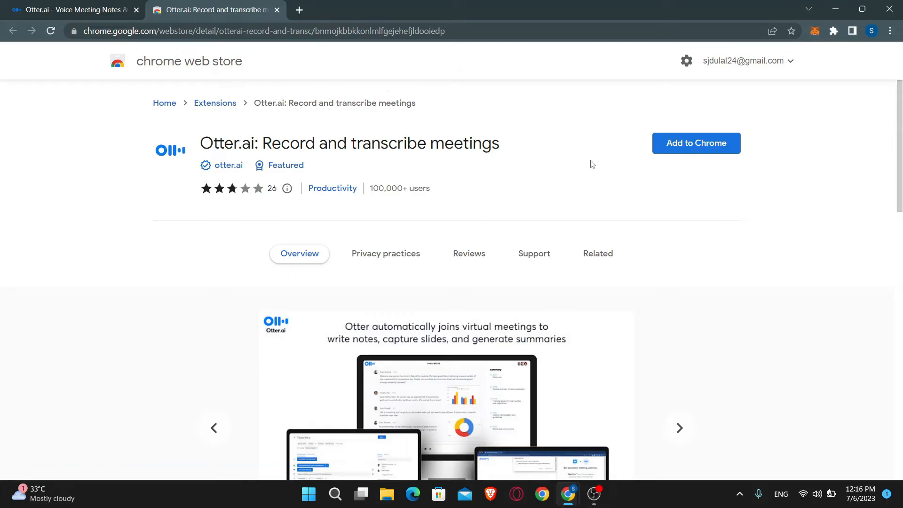
pyautogui.click(696, 143)
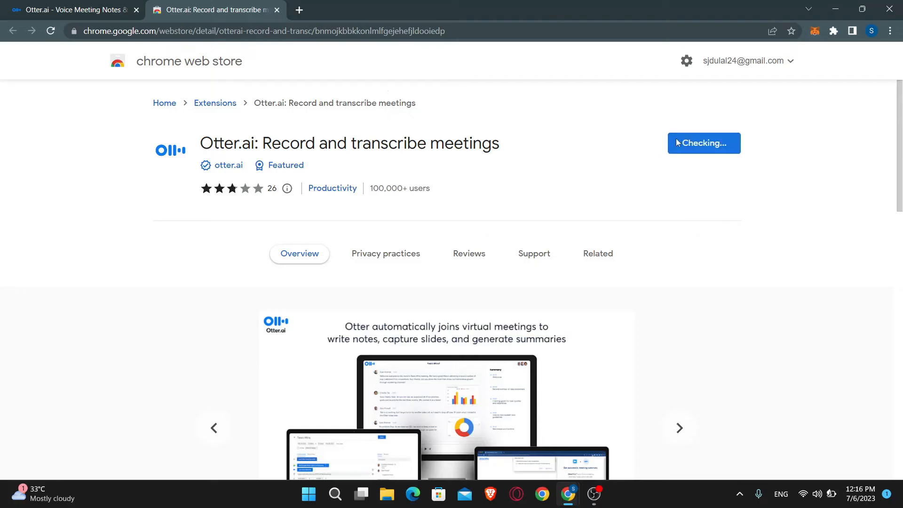
pyautogui.click(703, 143)
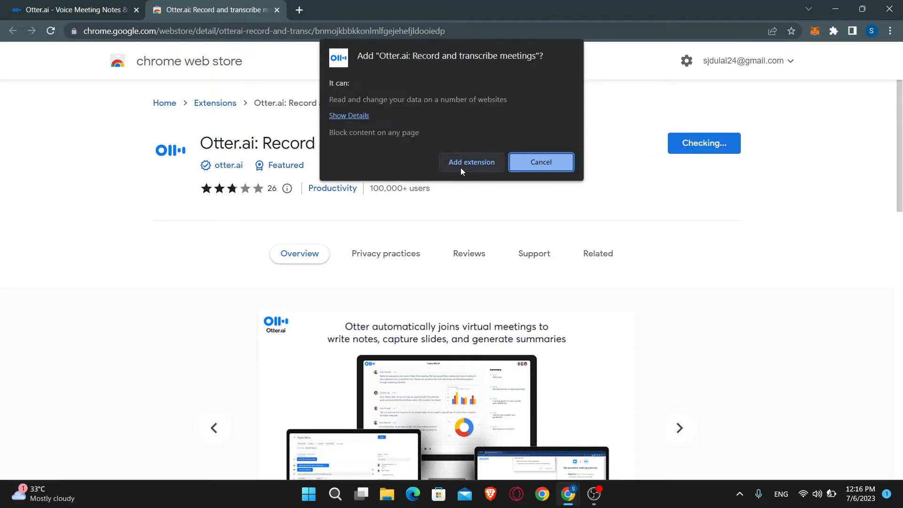
# Step: Confirm adding the Otter.ai extension so it appears in Chrome's extensions list
pyautogui.click(471, 162)
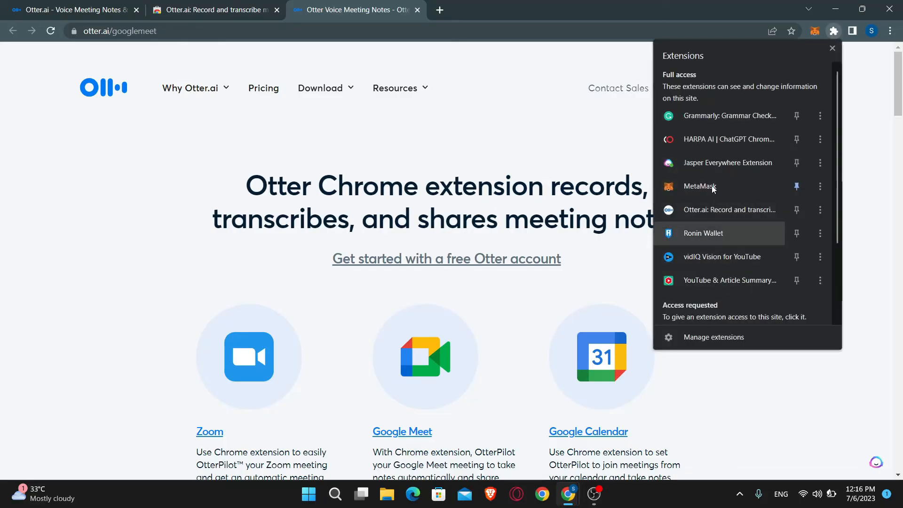
pyautogui.moveTo(706, 162)
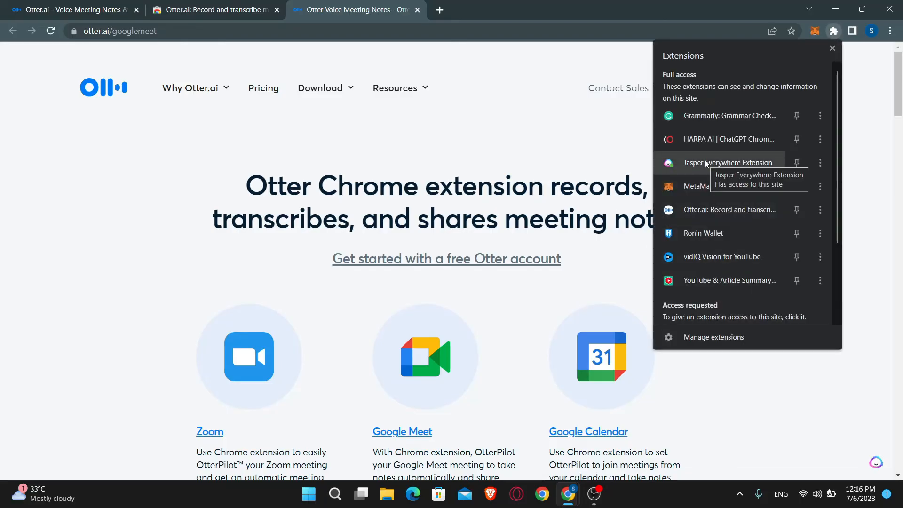